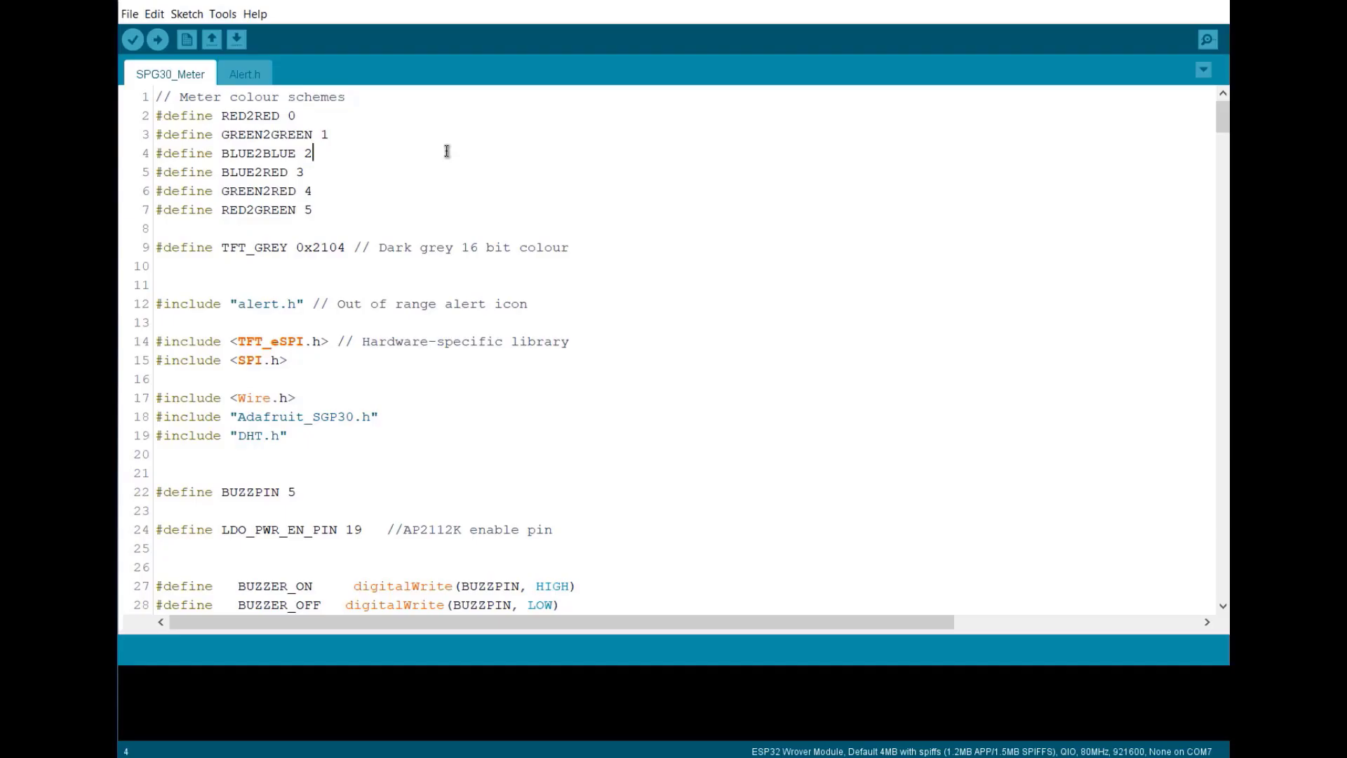
Review the sketch's defines and DHT.h include, then switch to the Alert.h icon bitmap header.
{"action": "scroll", "scroll_direction": "down", "scroll_amount": 3}
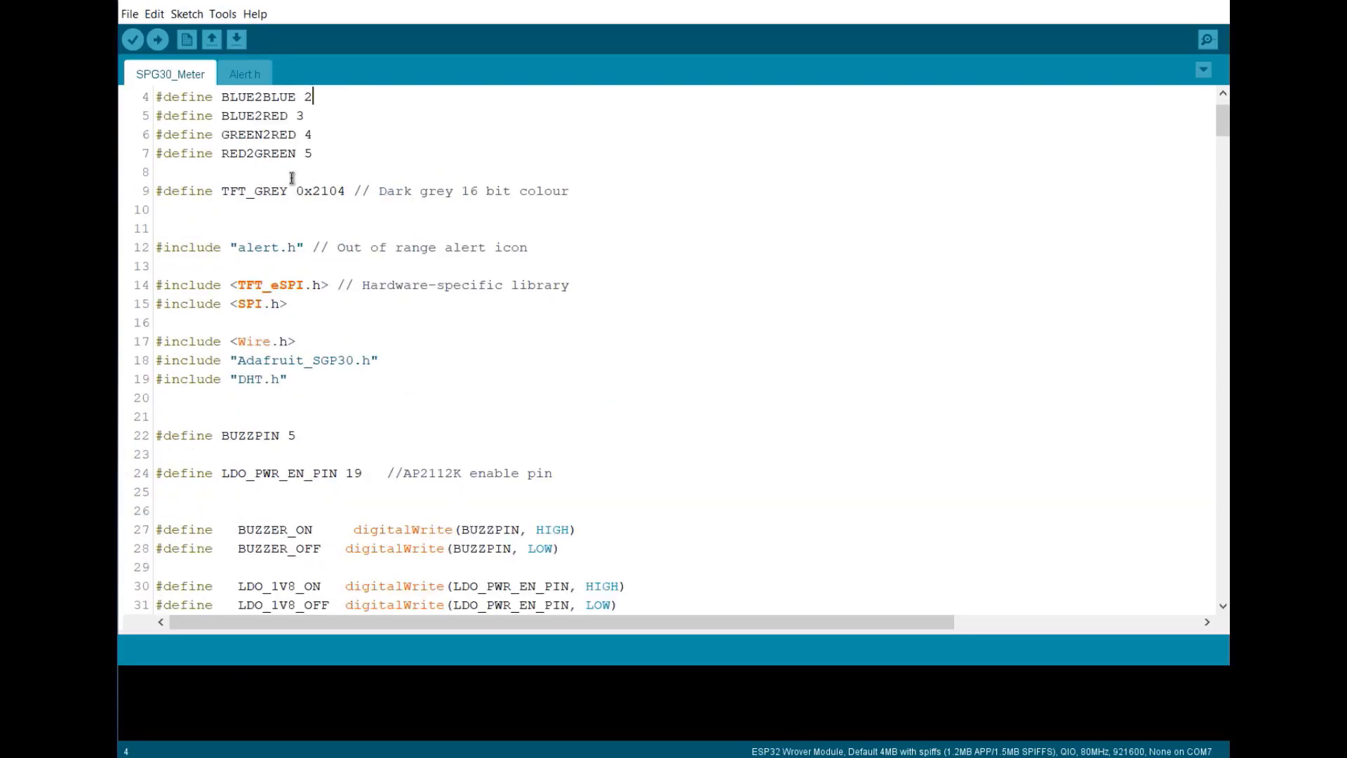
{"action": "scroll", "scroll_direction": "down", "scroll_amount": 3}
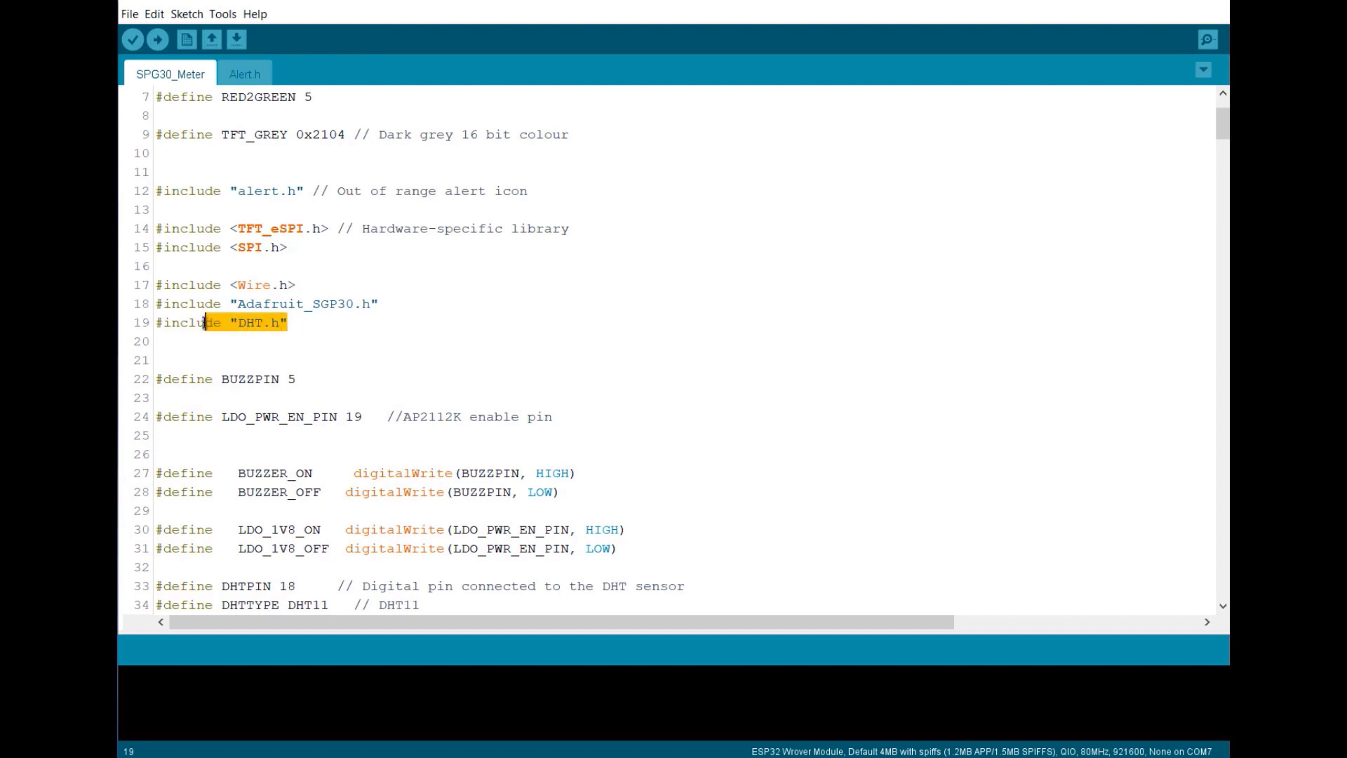
{"action": "scroll", "scroll_direction": "up", "scroll_amount": 3}
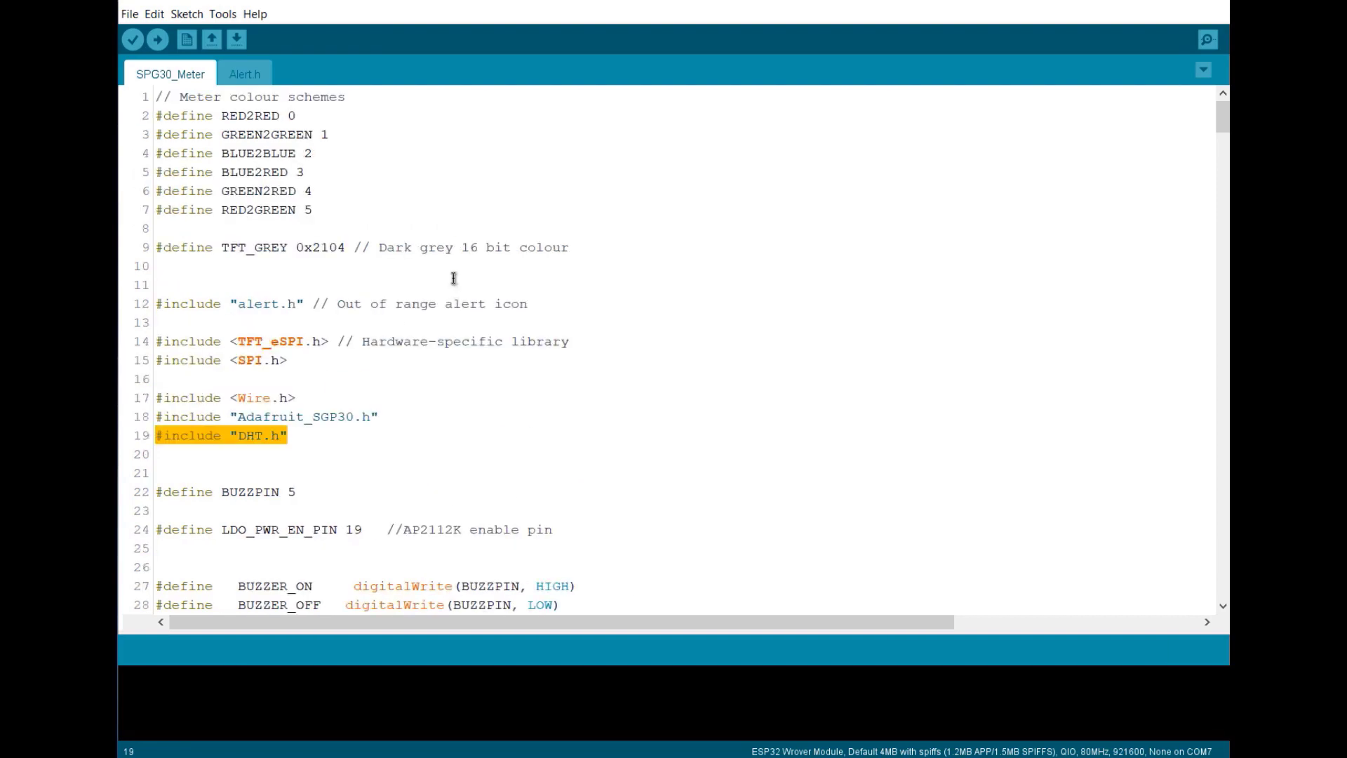
{"action": "left_click", "coordinate": [244, 73]}
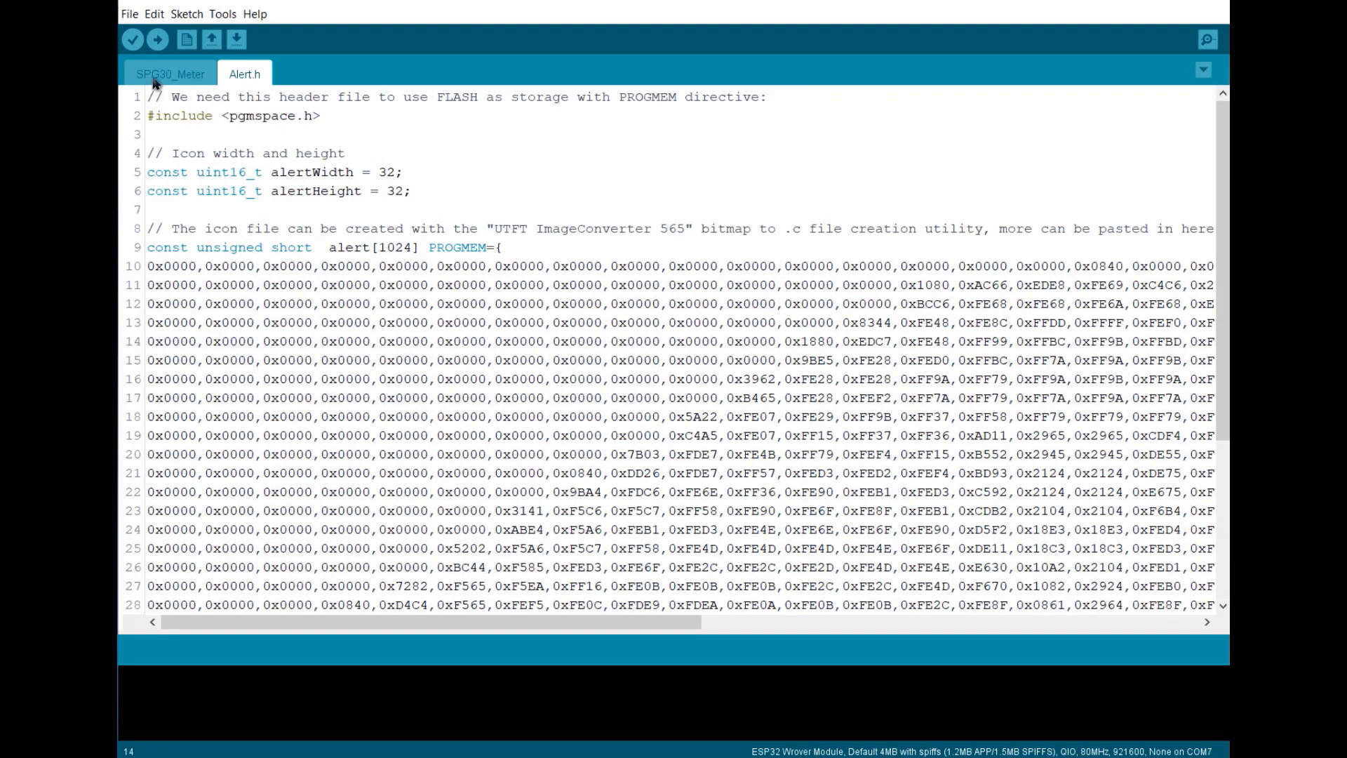
Return to SPG30_Meter, review the ringMeter calls, and show the ESP32 Wrover board settings via Tools.
{"action": "left_click", "coordinate": [170, 74]}
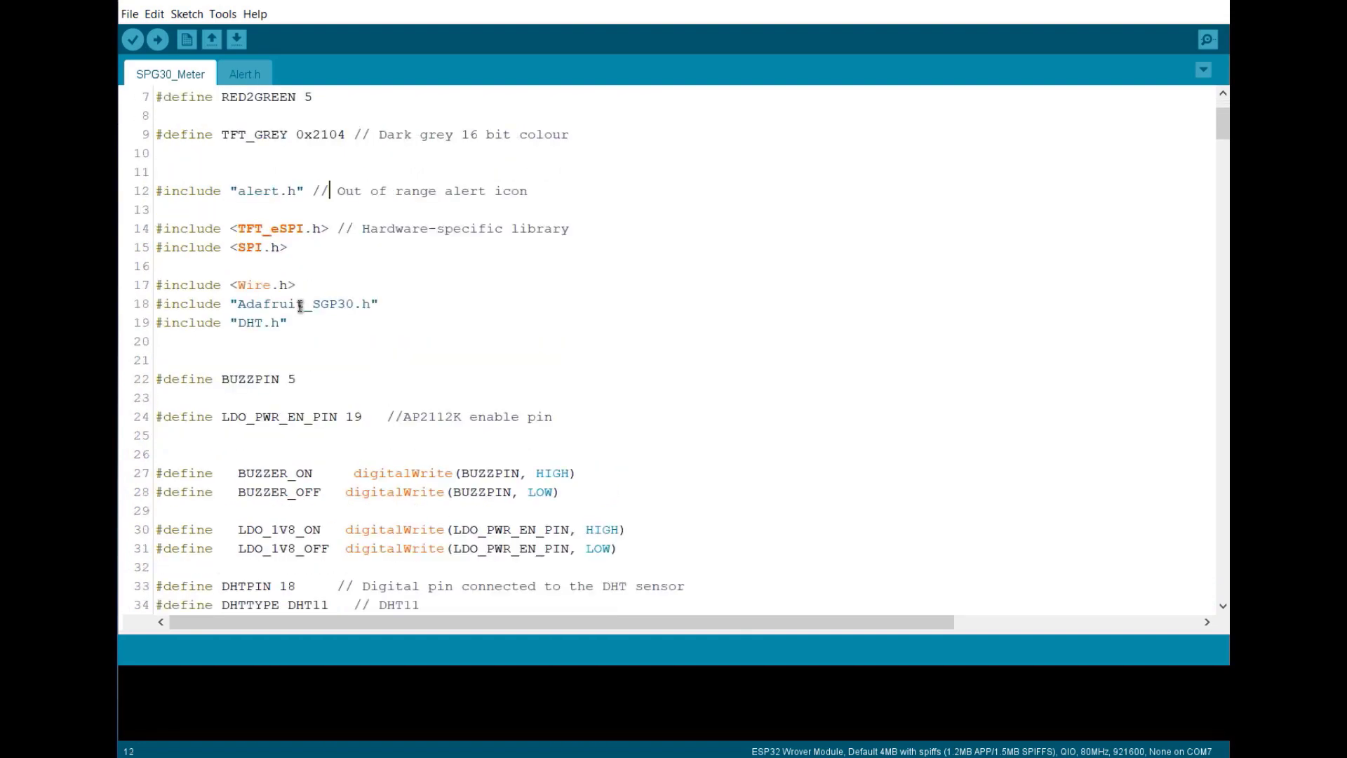
{"action": "scroll", "scroll_direction": "down", "scroll_amount": 3}
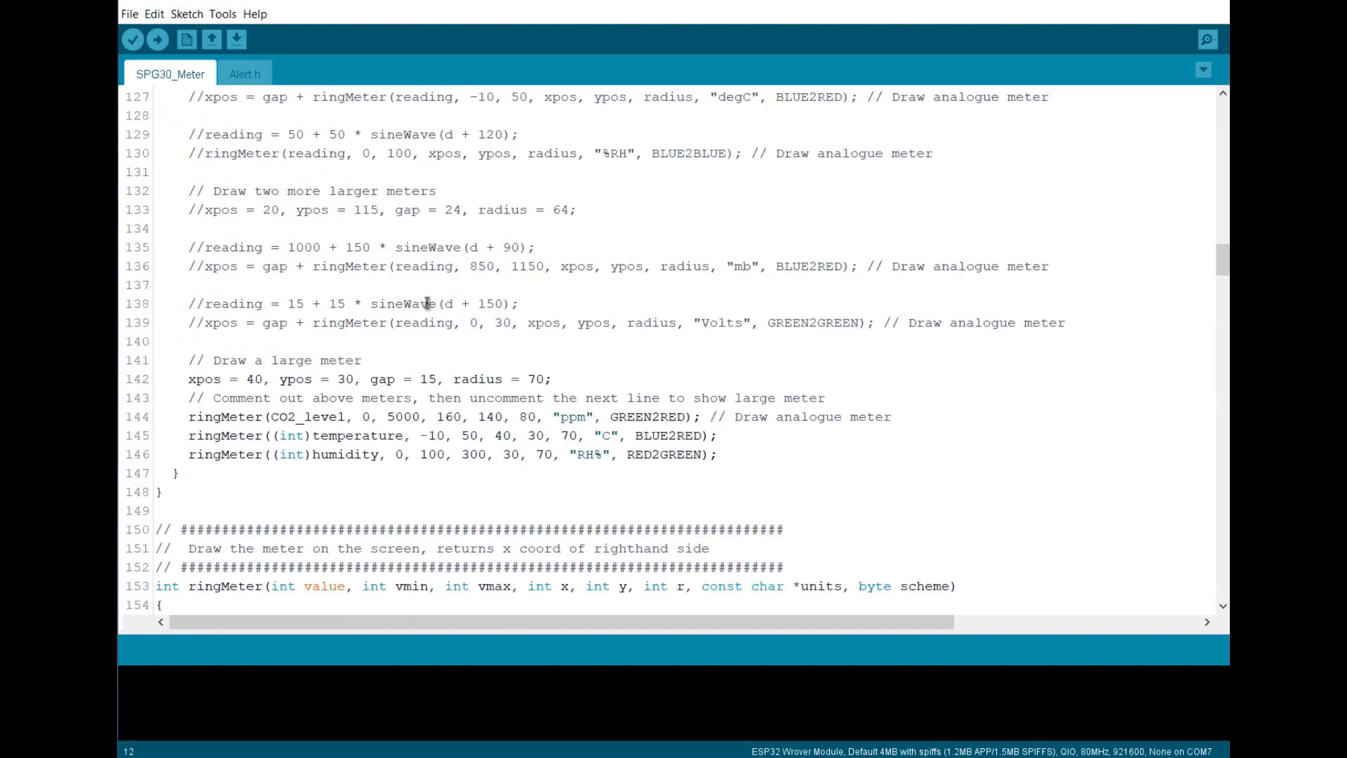
{"action": "left_click", "coordinate": [223, 14]}
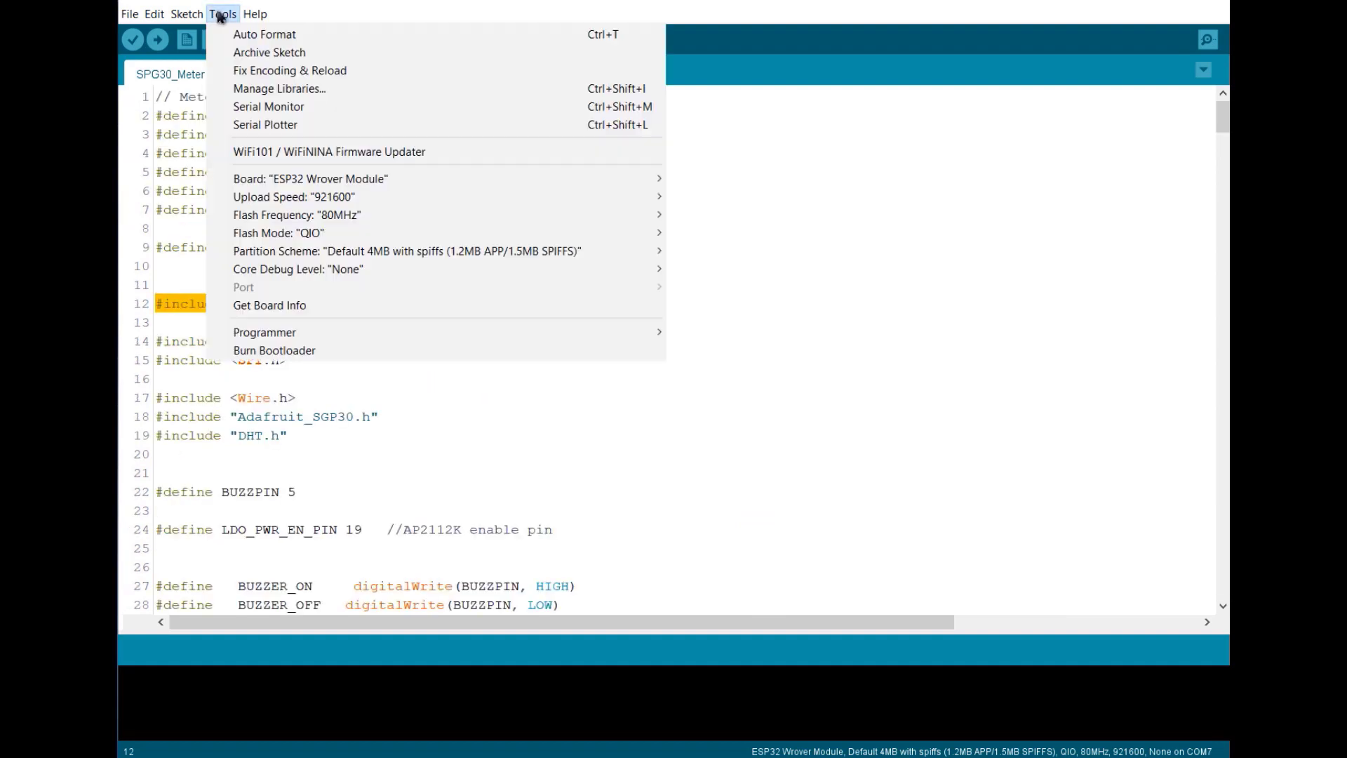